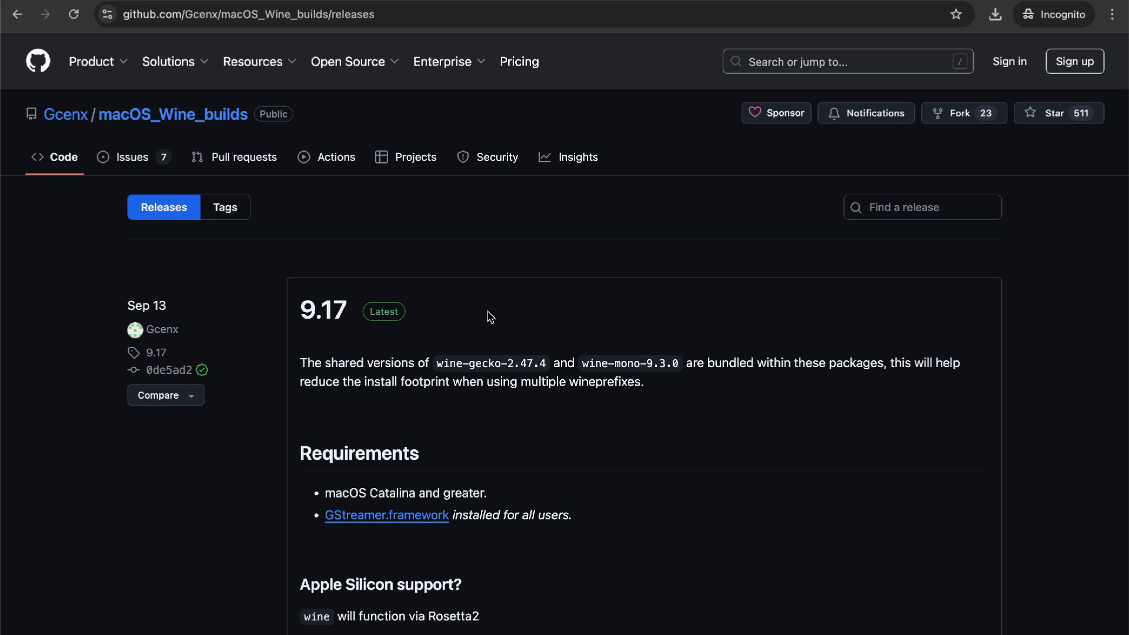
{"action": "mouse_move", "coordinate": [755, 344]}
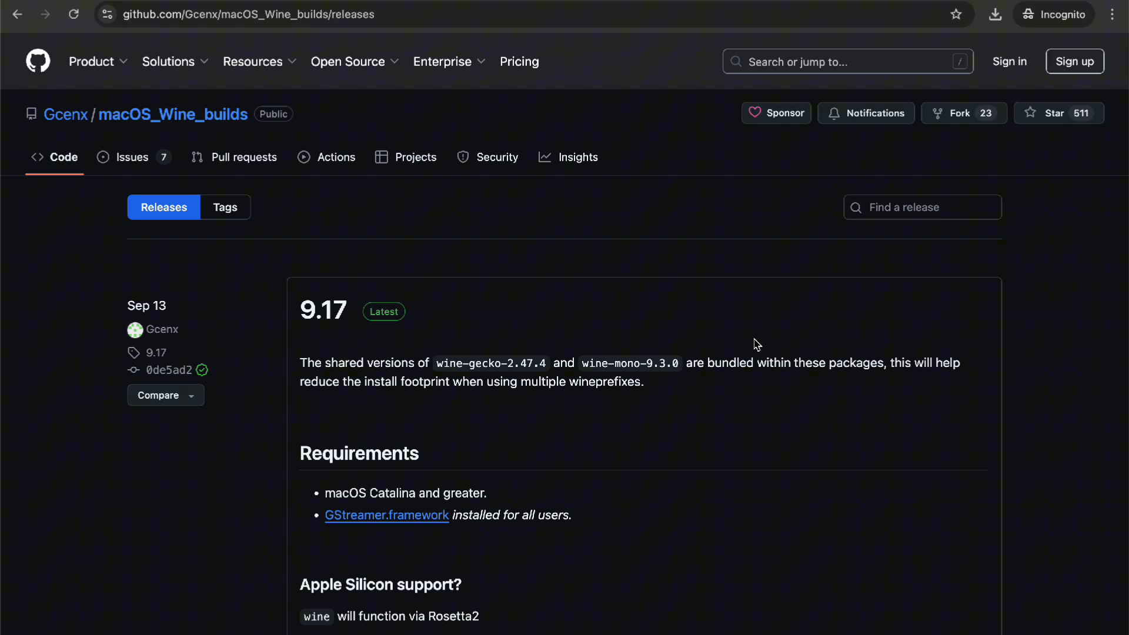
Step: Scroll through the 9.17 release notes down to its four downloadable assets
{"action": "scroll", "scroll_direction": "down", "scroll_amount": 3}
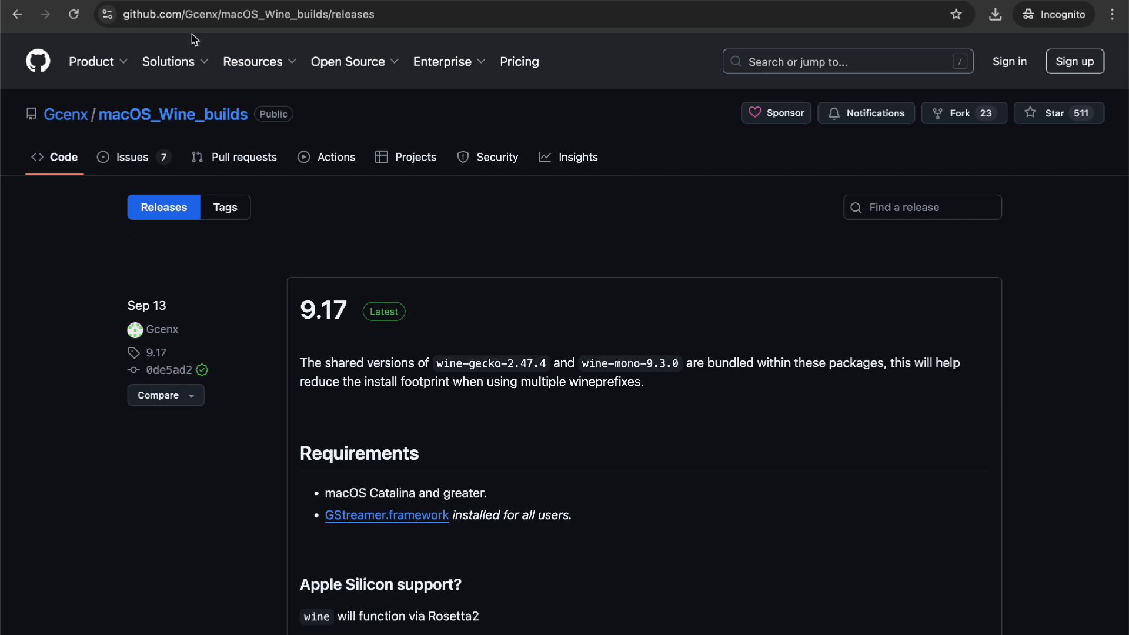
{"action": "scroll", "scroll_direction": "down", "scroll_amount": 3}
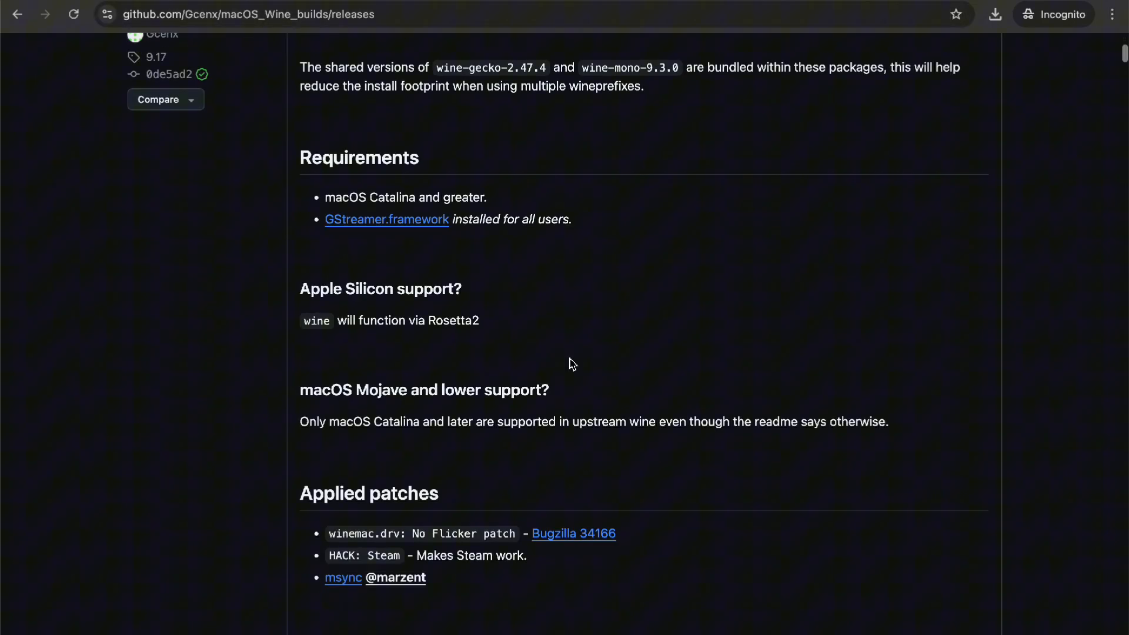
{"action": "scroll", "scroll_direction": "down", "scroll_amount": 3}
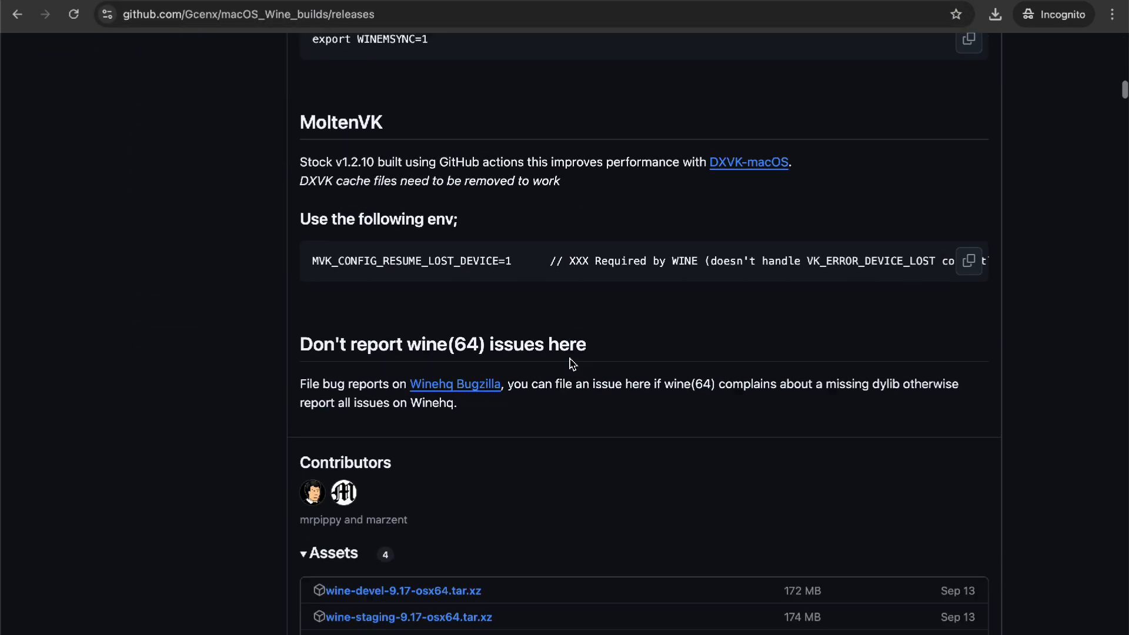
{"action": "scroll", "scroll_direction": "down", "scroll_amount": 3}
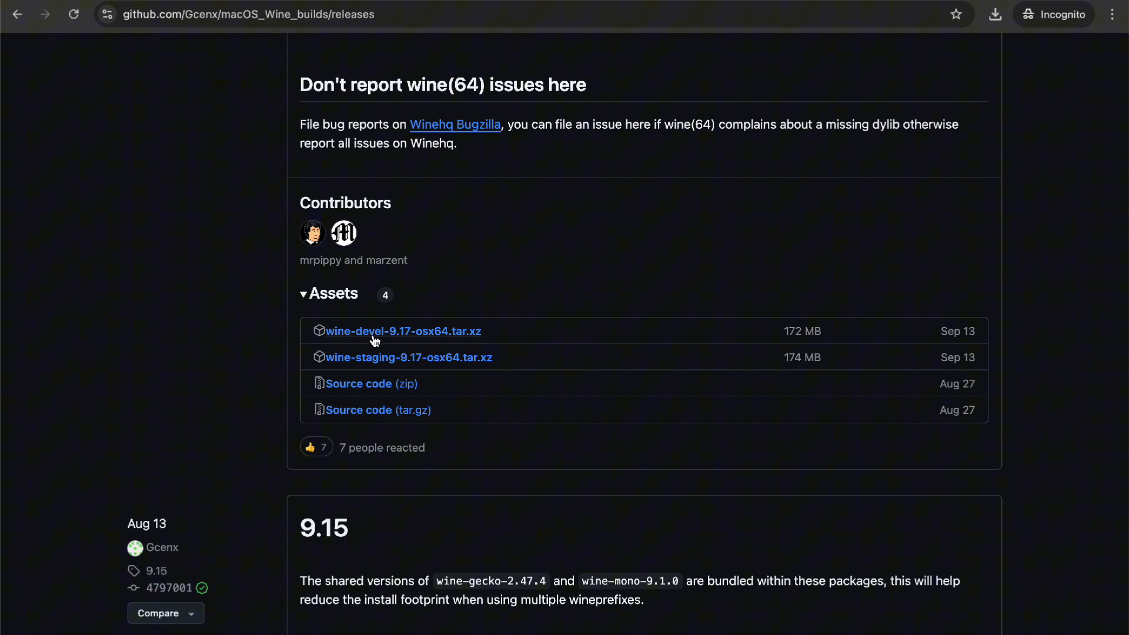
{"action": "mouse_move", "coordinate": [431, 343]}
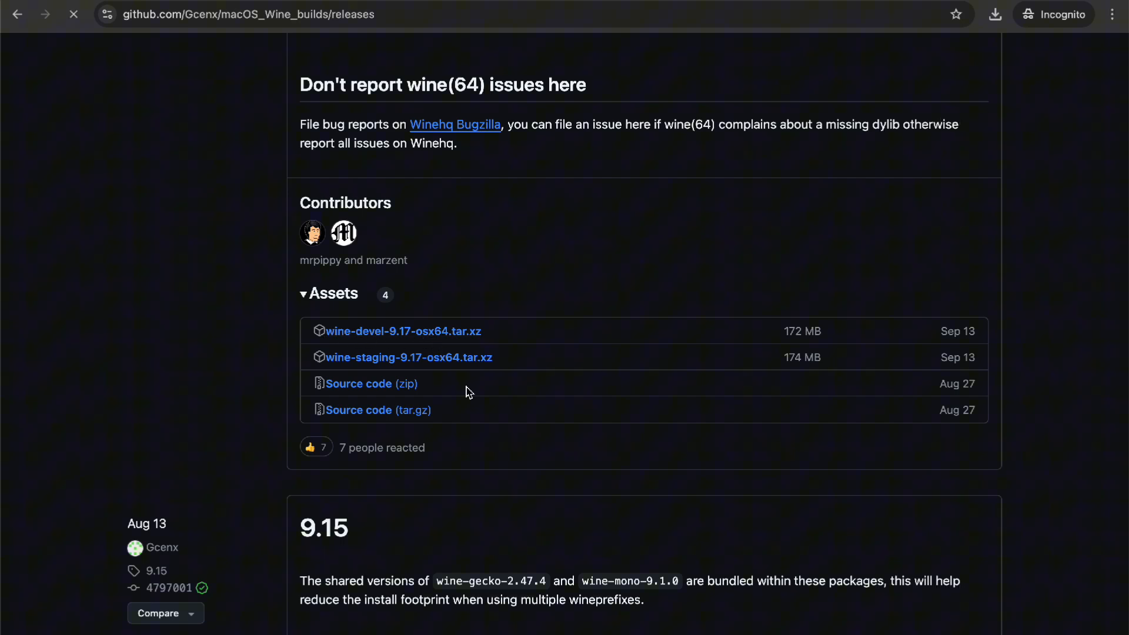
Step: Download wine-devel-9.17-osx64.tar.xz to the Desktop and show recent downloads
{"action": "left_click", "coordinate": [403, 331]}
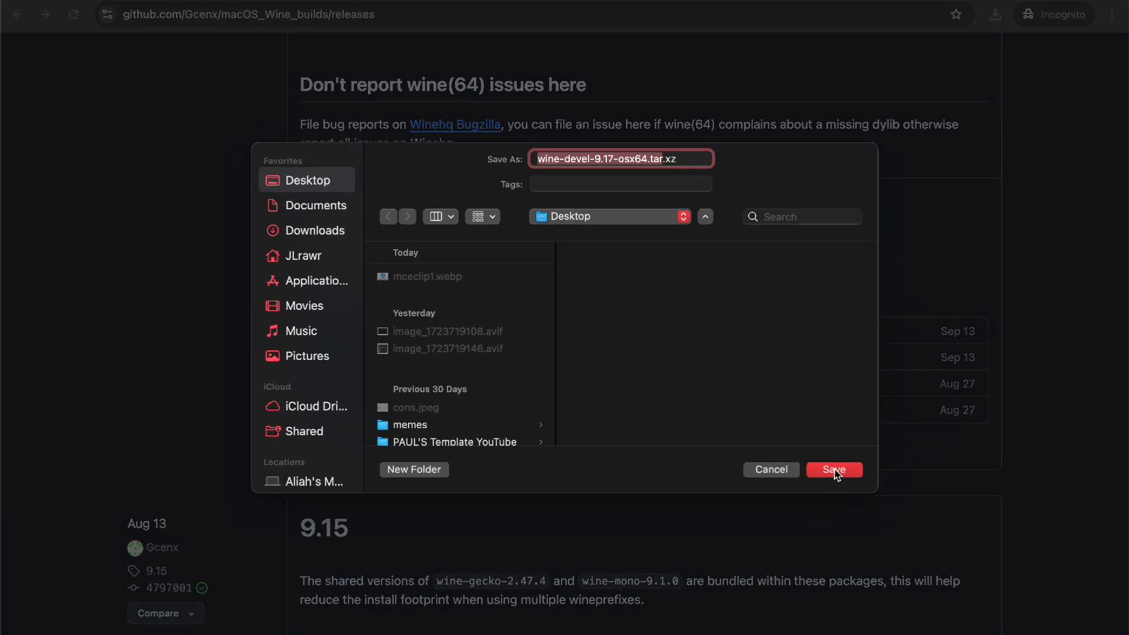
{"action": "left_click", "coordinate": [834, 470]}
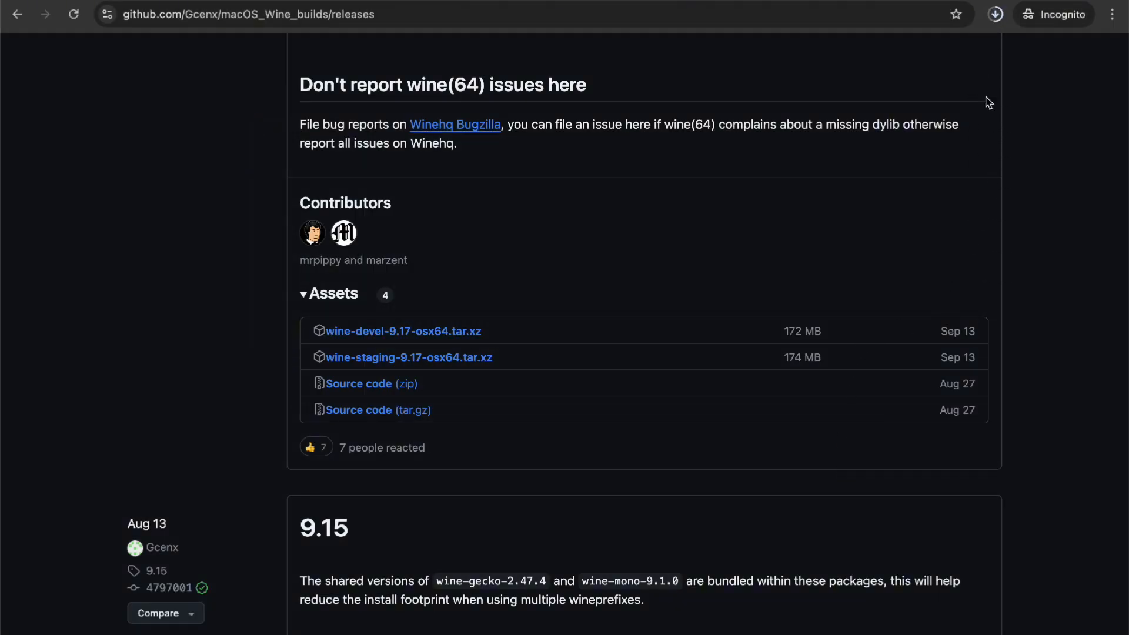
{"action": "left_click", "coordinate": [996, 14]}
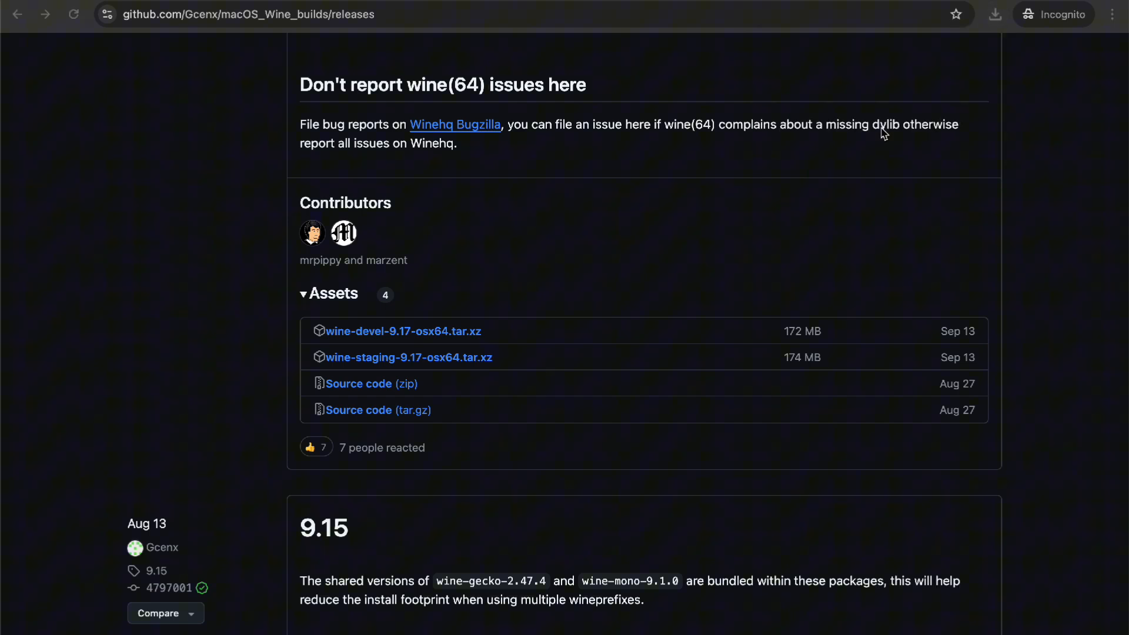
Step: Open the downloaded wine-devel-9.17 archive so The Unarchiver extracts it
{"action": "left_click", "coordinate": [404, 331]}
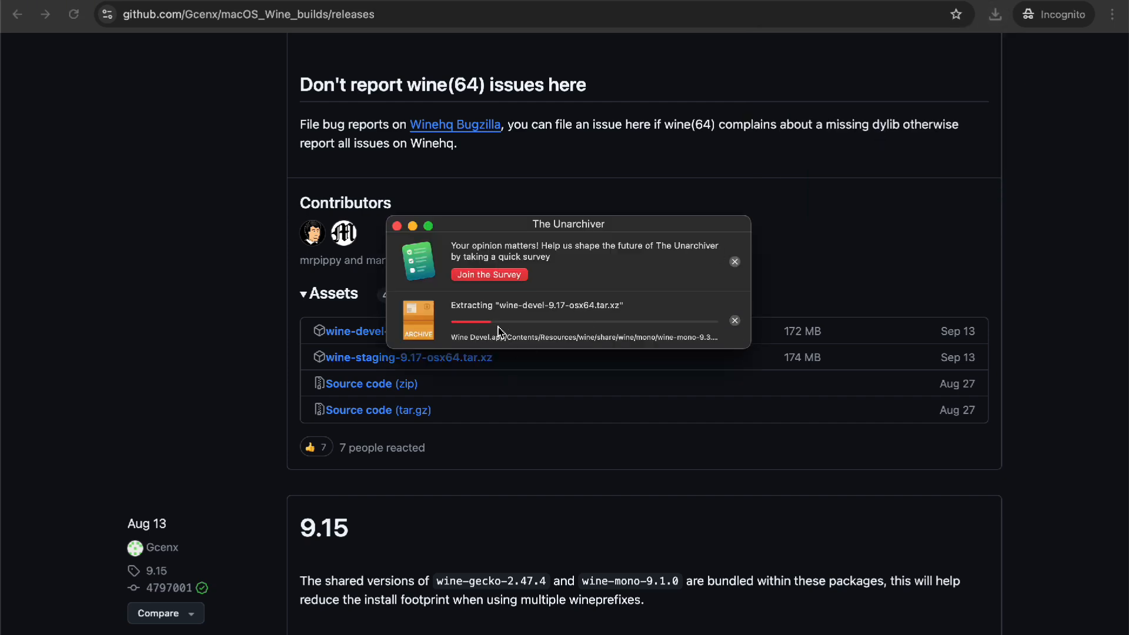
{"action": "mouse_move", "coordinate": [596, 373]}
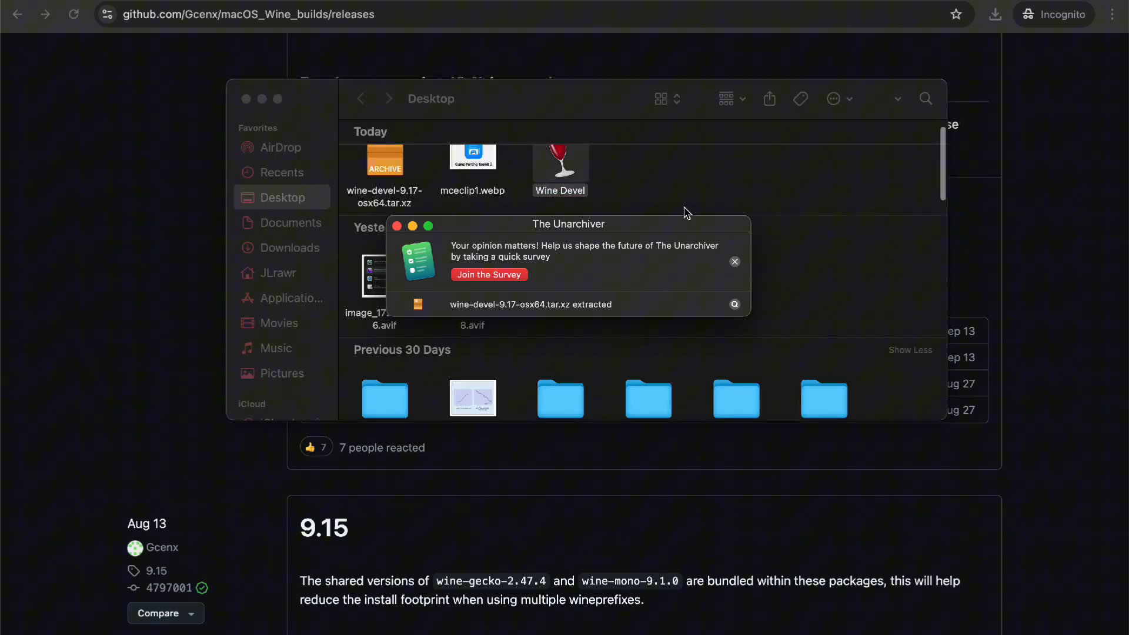
Step: Try launching Wine Devel from the Desktop and dismiss the 'Not Opened' warning
{"action": "left_click", "coordinate": [735, 262]}
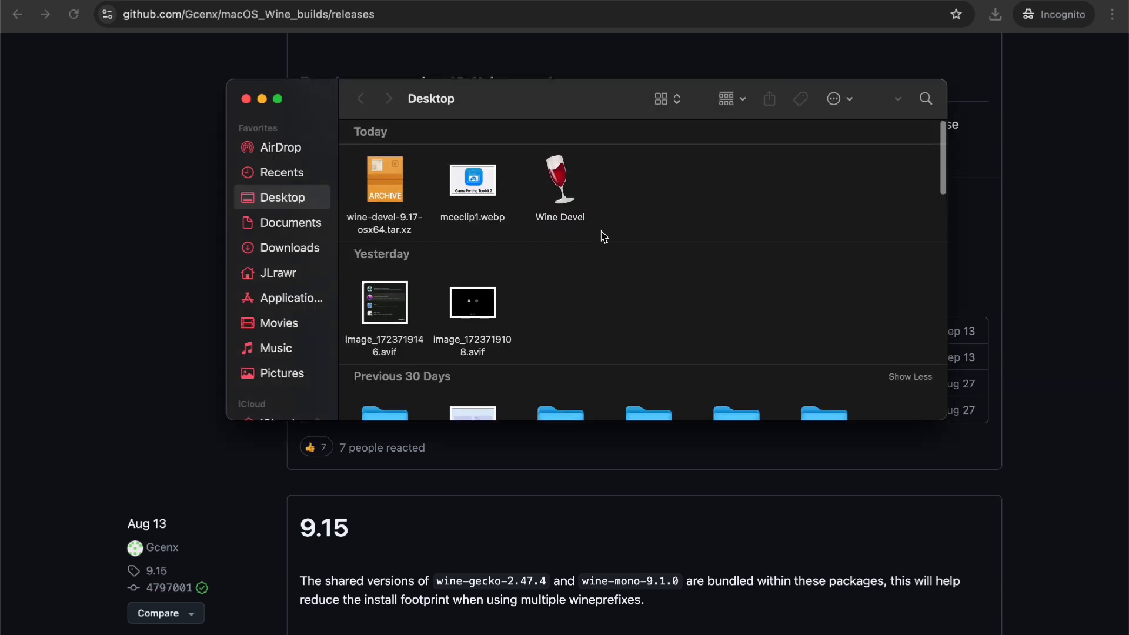
{"action": "left_click", "coordinate": [560, 180]}
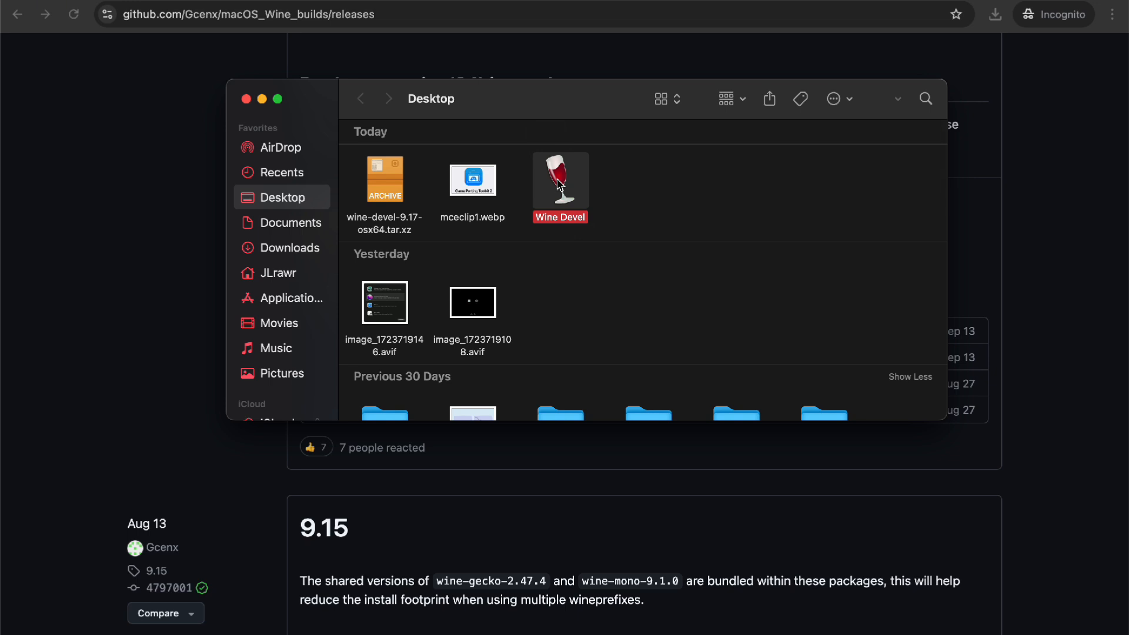
{"action": "double_click", "coordinate": [560, 179]}
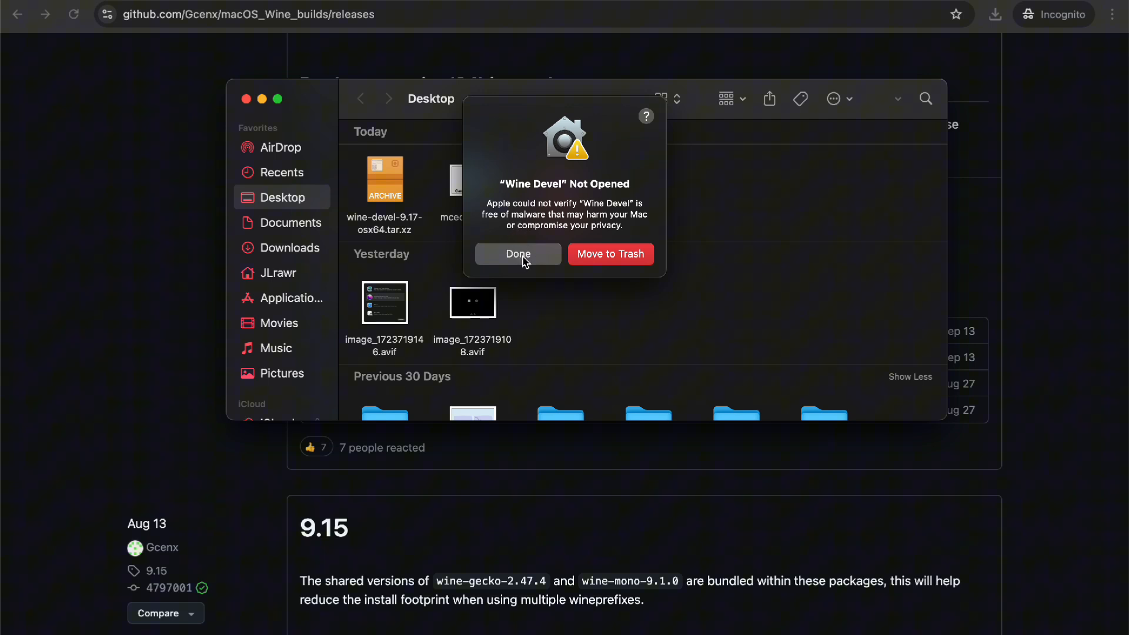
{"action": "left_click", "coordinate": [518, 254]}
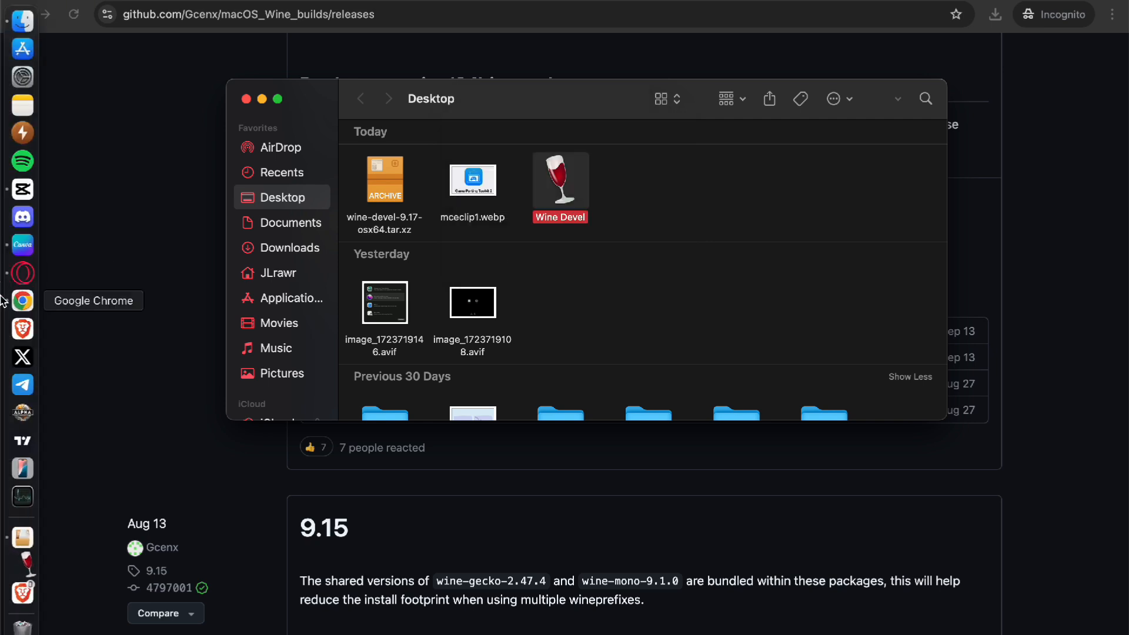
{"action": "mouse_move", "coordinate": [22, 77]}
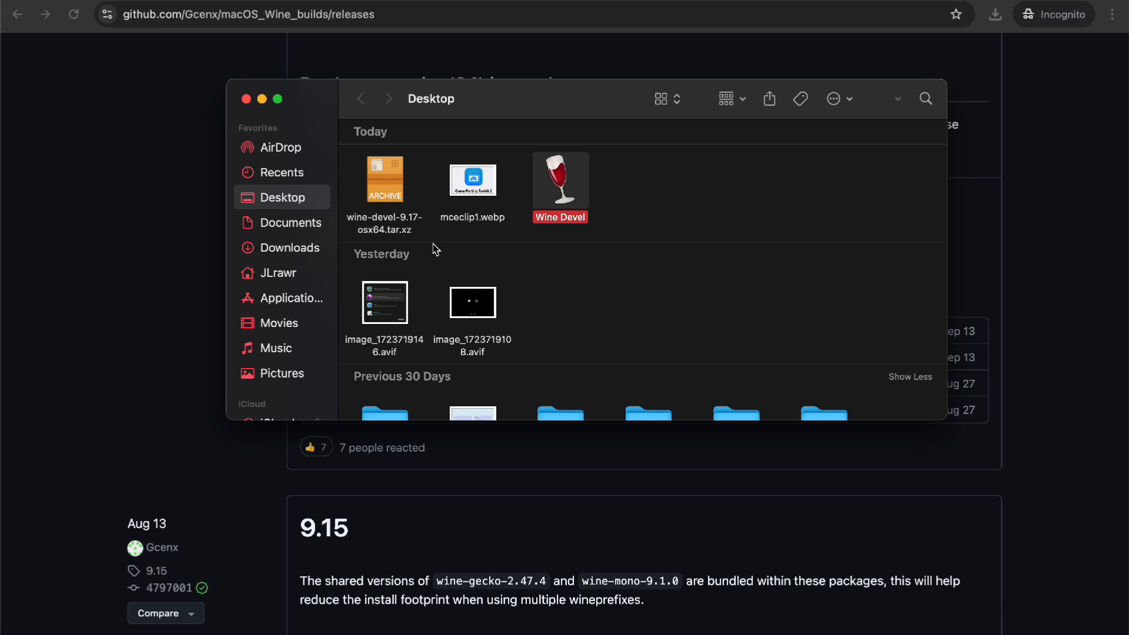
{"action": "mouse_move", "coordinate": [5, 122]}
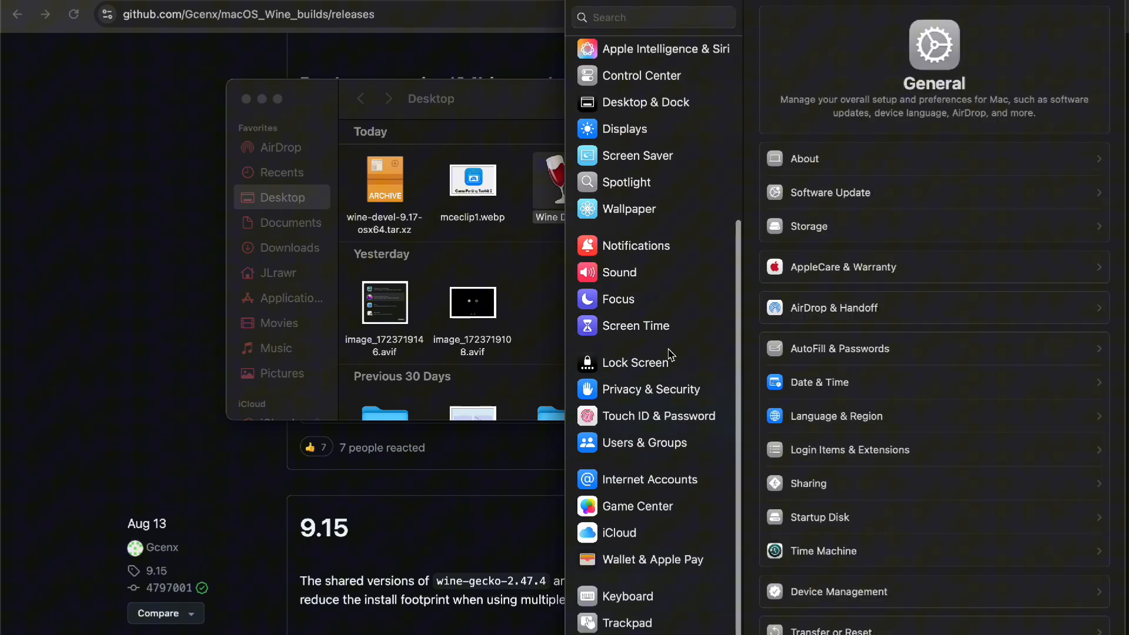
Step: In Privacy & Security, choose Open Anyway for Wine Devel and confirm it
{"action": "left_click", "coordinate": [651, 389]}
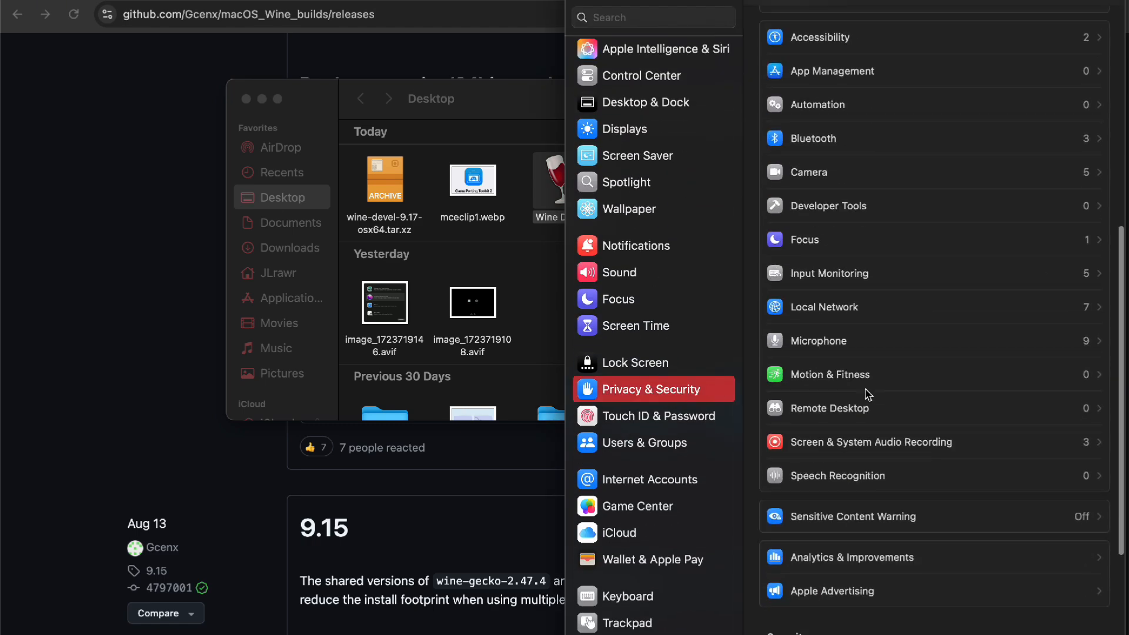
{"action": "scroll", "scroll_direction": "down", "scroll_amount": 3}
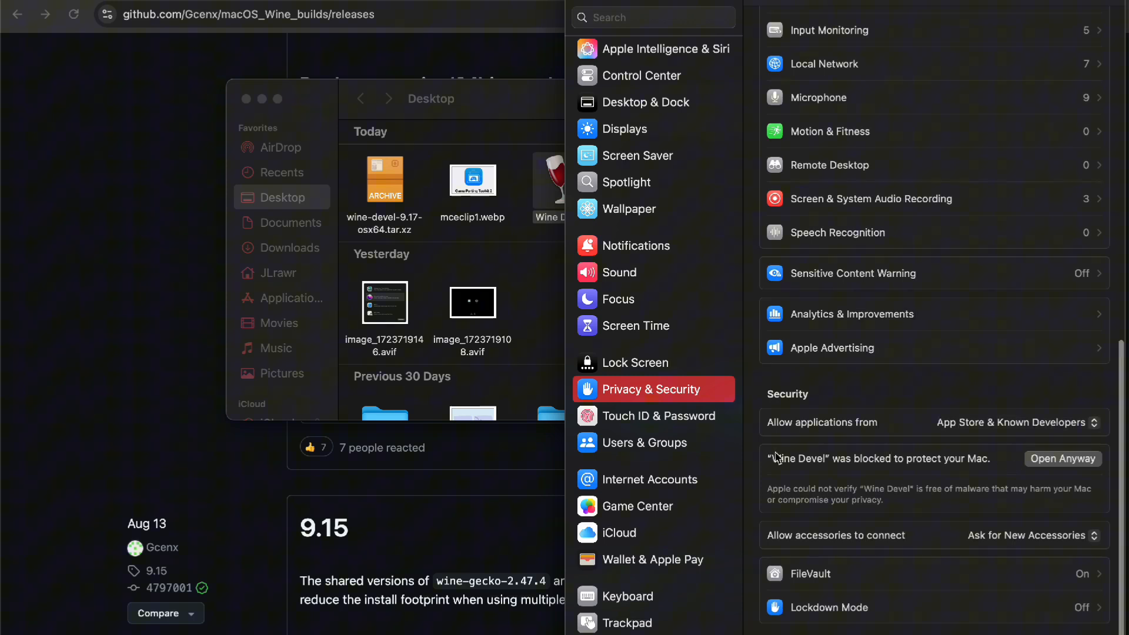
{"action": "mouse_move", "coordinate": [1060, 479]}
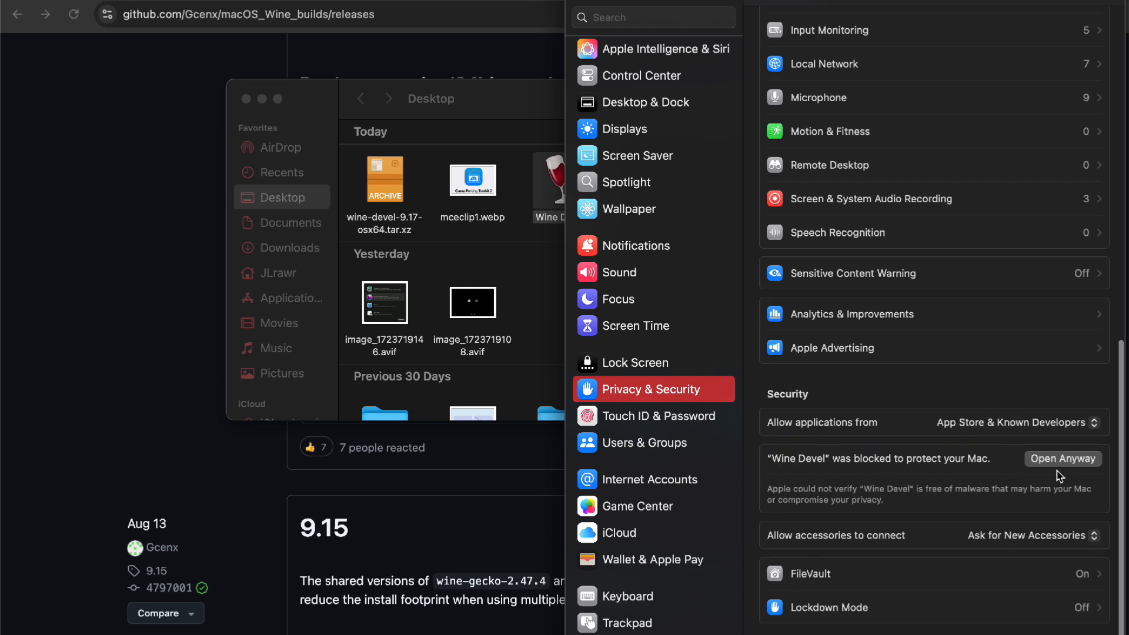
{"action": "left_click", "coordinate": [1060, 458]}
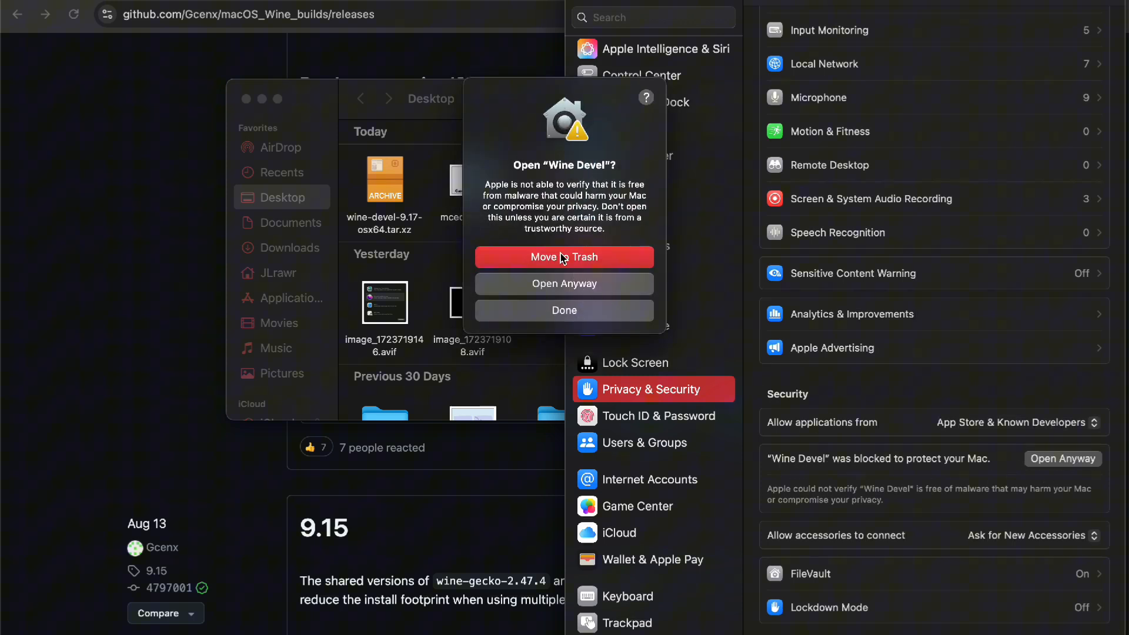
{"action": "left_click", "coordinate": [564, 284]}
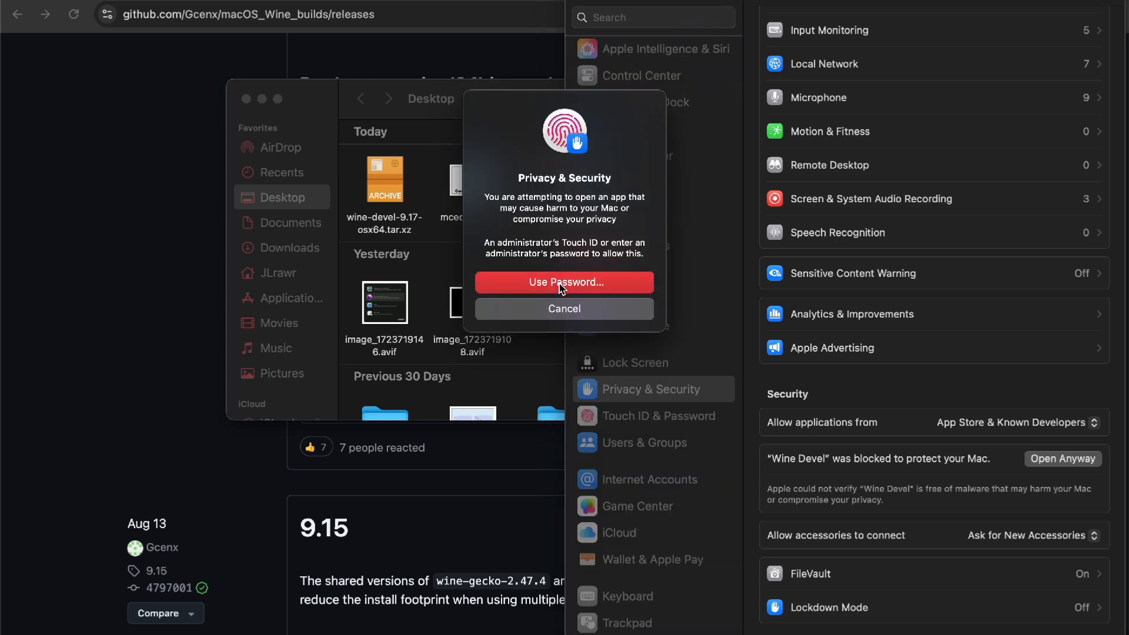